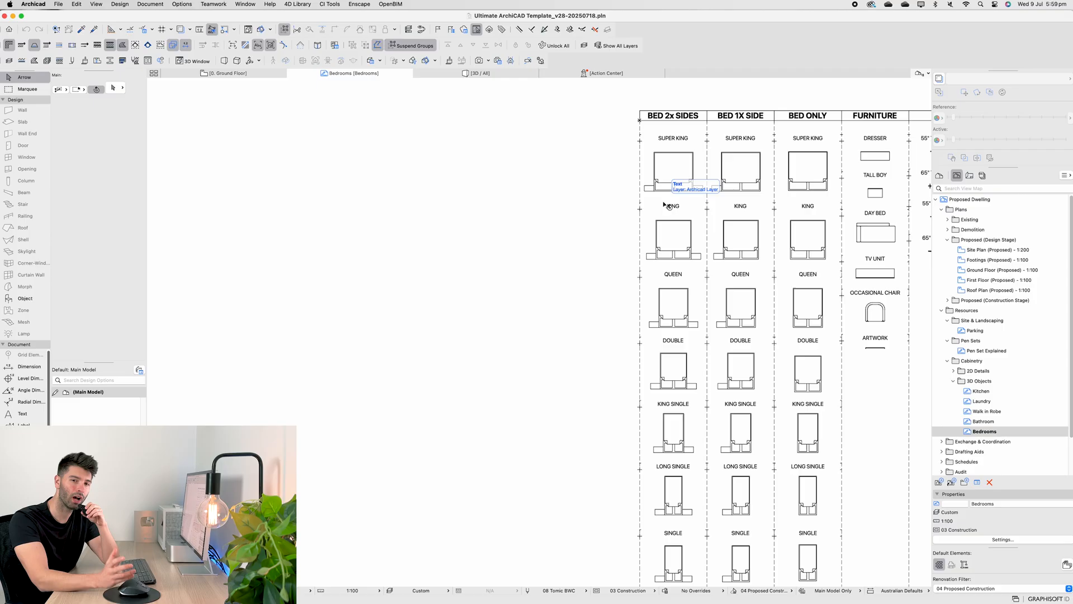
Step: Review the bed layout symbols on the sheet — king bed, super king with side tables, bed-only super king
scroll(down, 3)
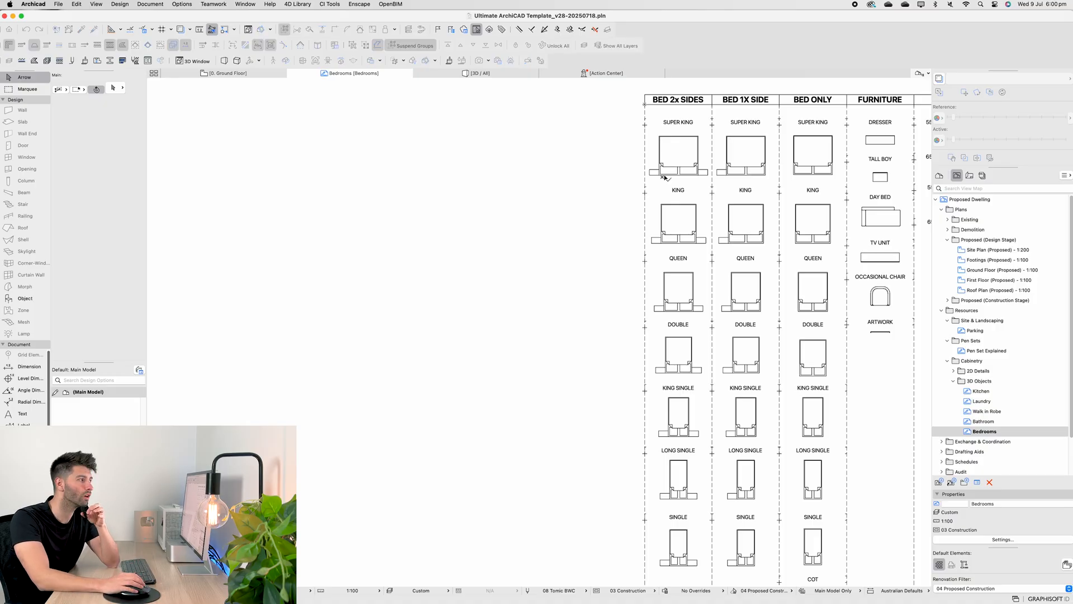
click(677, 155)
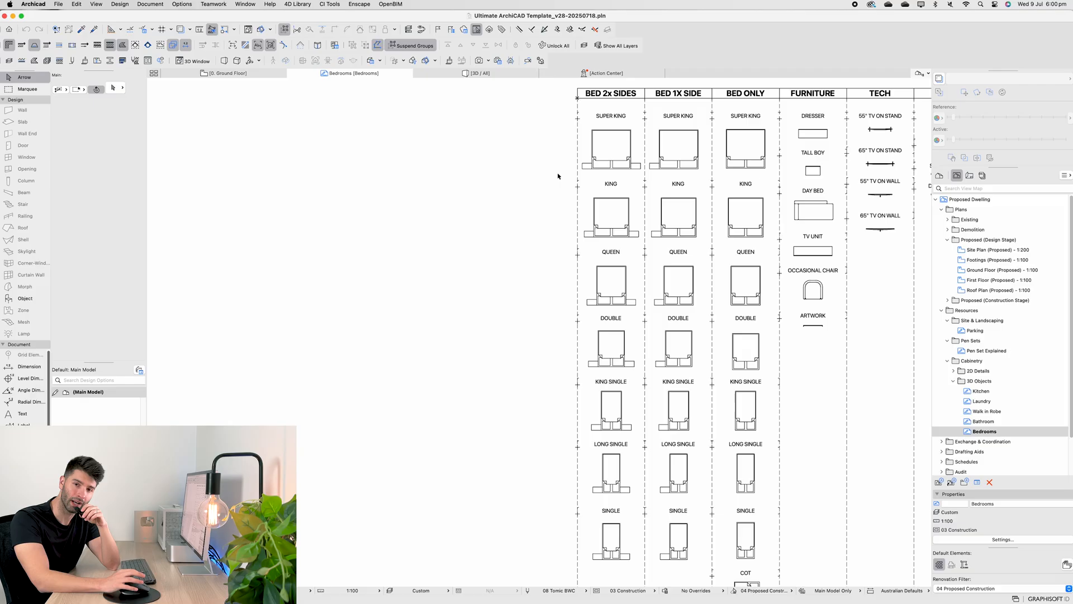
mouse_move(622, 214)
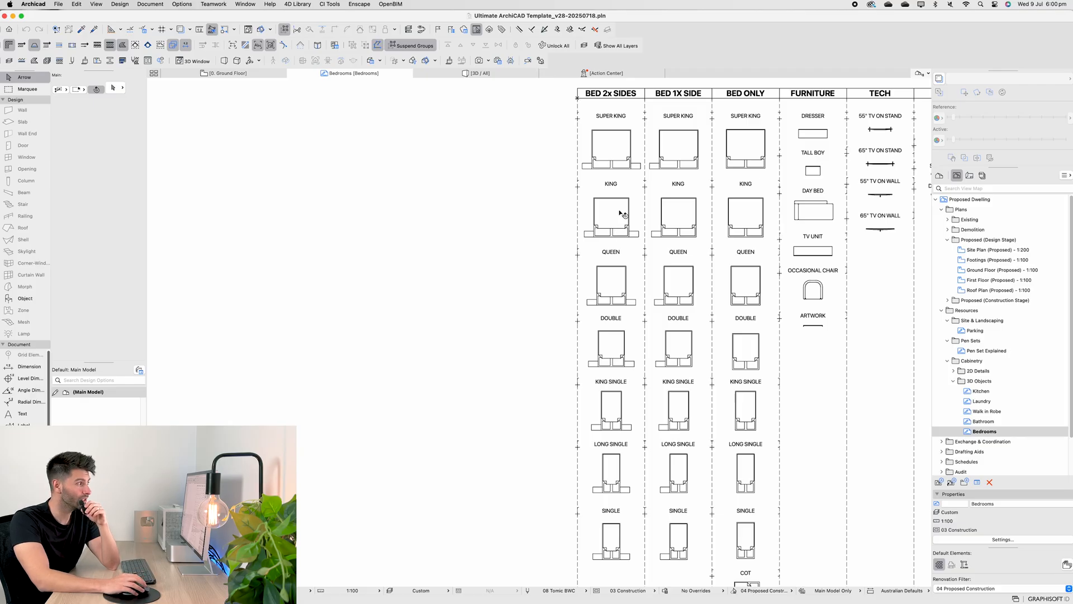
click(609, 218)
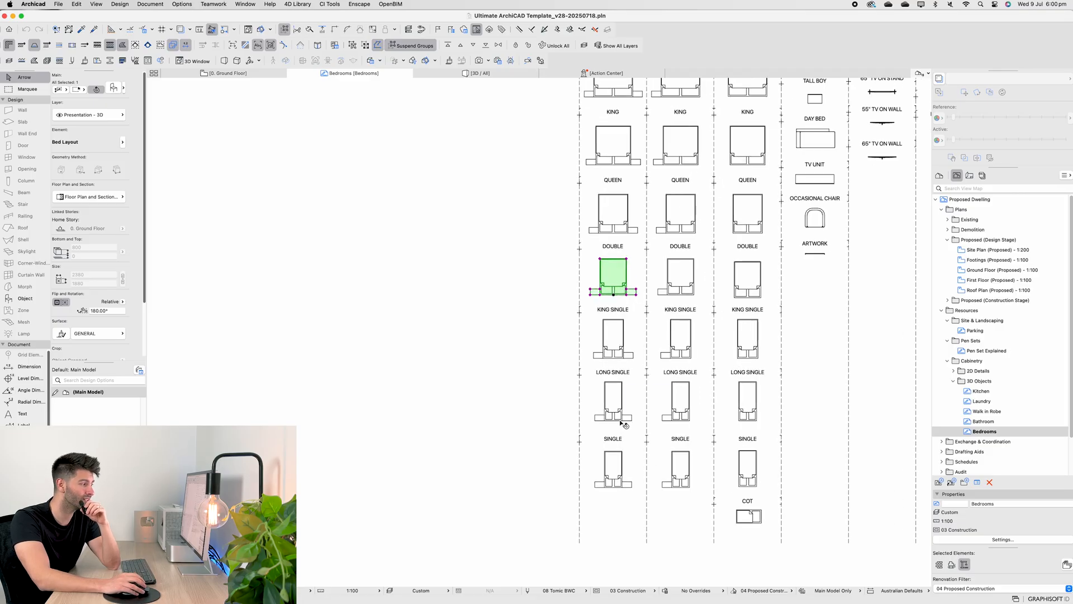
mouse_move(609, 386)
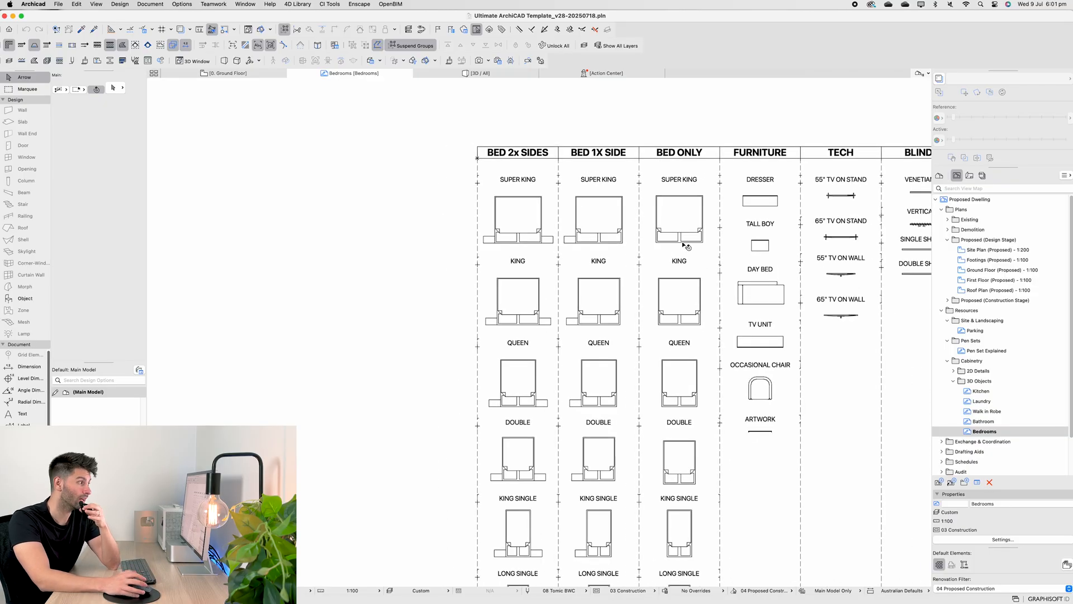
mouse_move(510, 243)
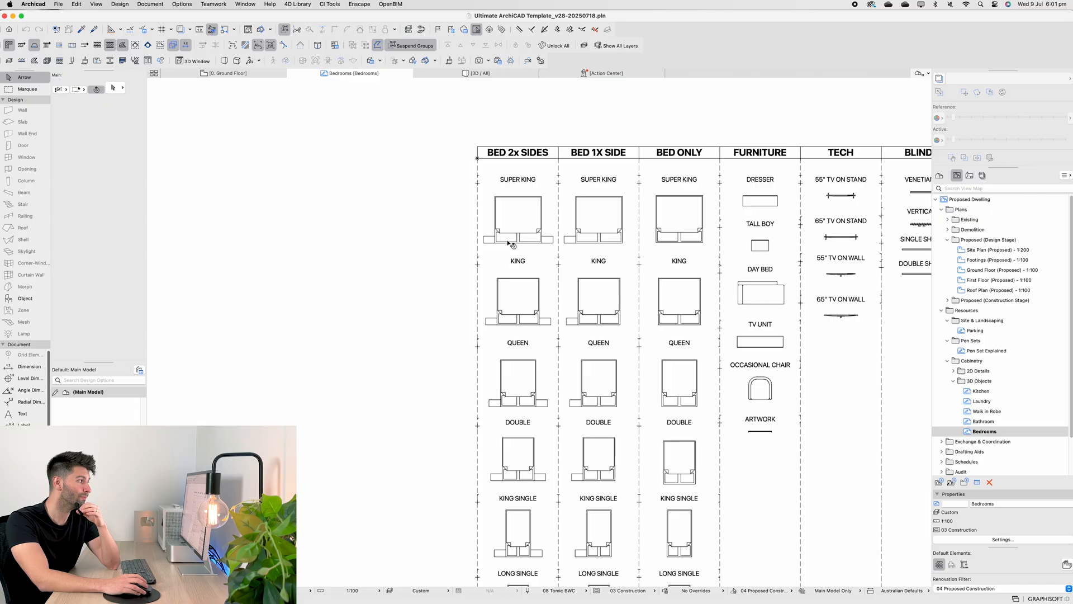
click(518, 219)
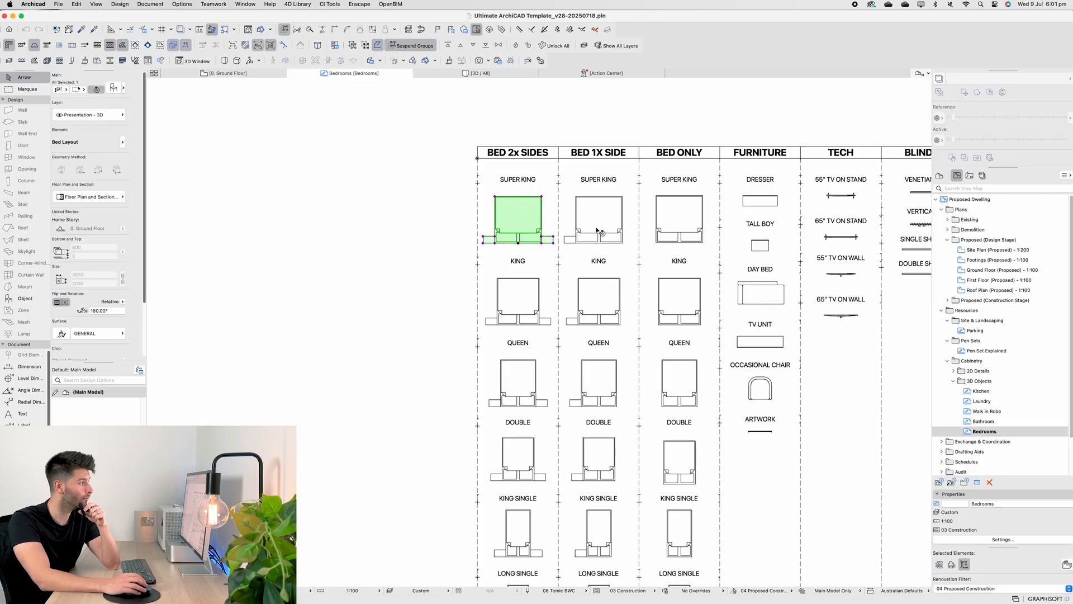
click(679, 219)
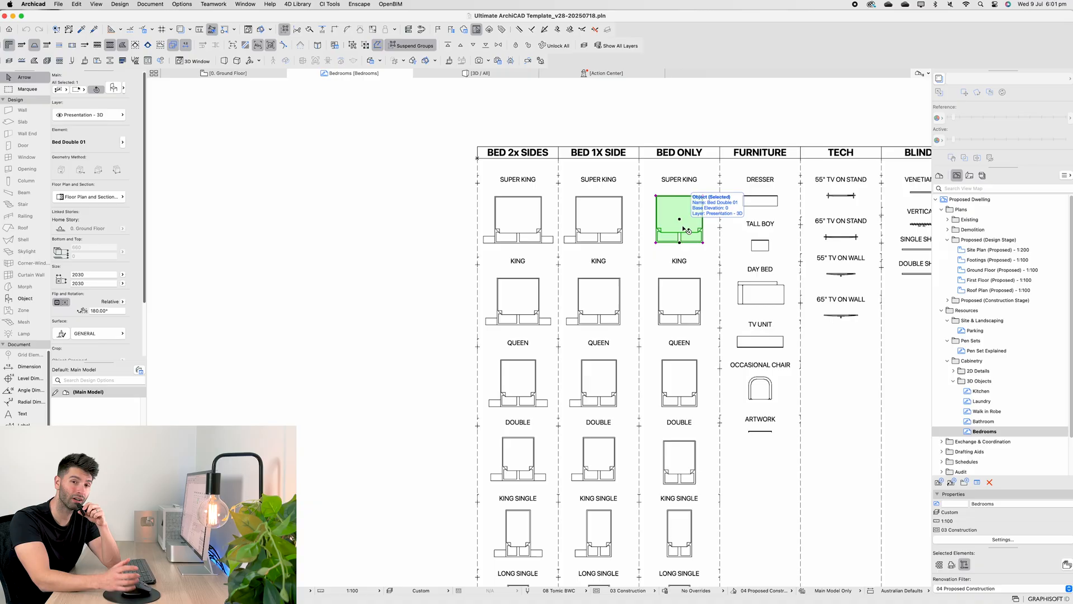
mouse_move(687, 236)
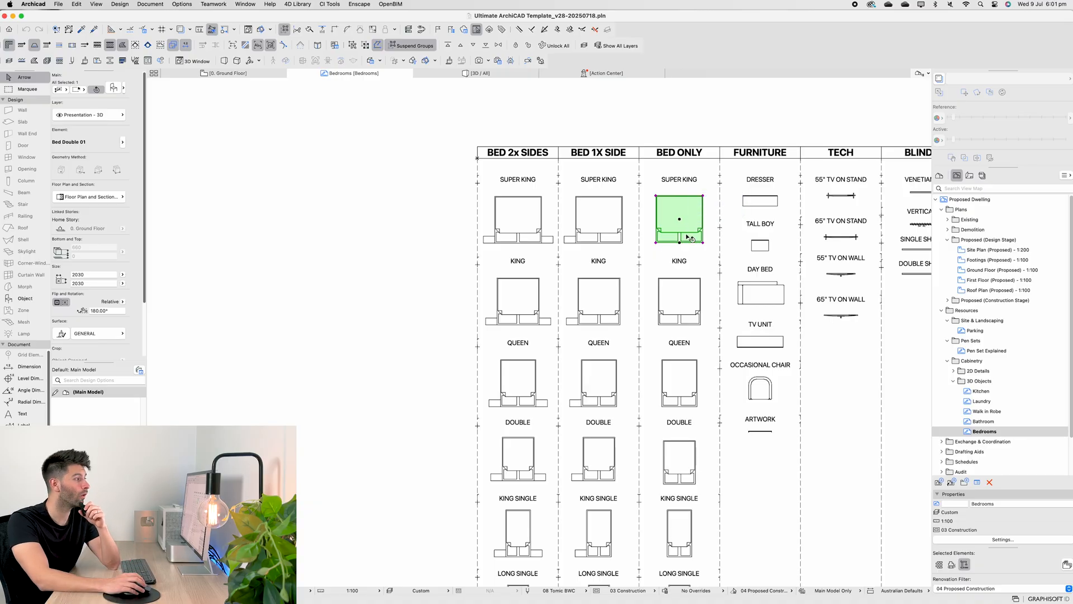
mouse_move(696, 231)
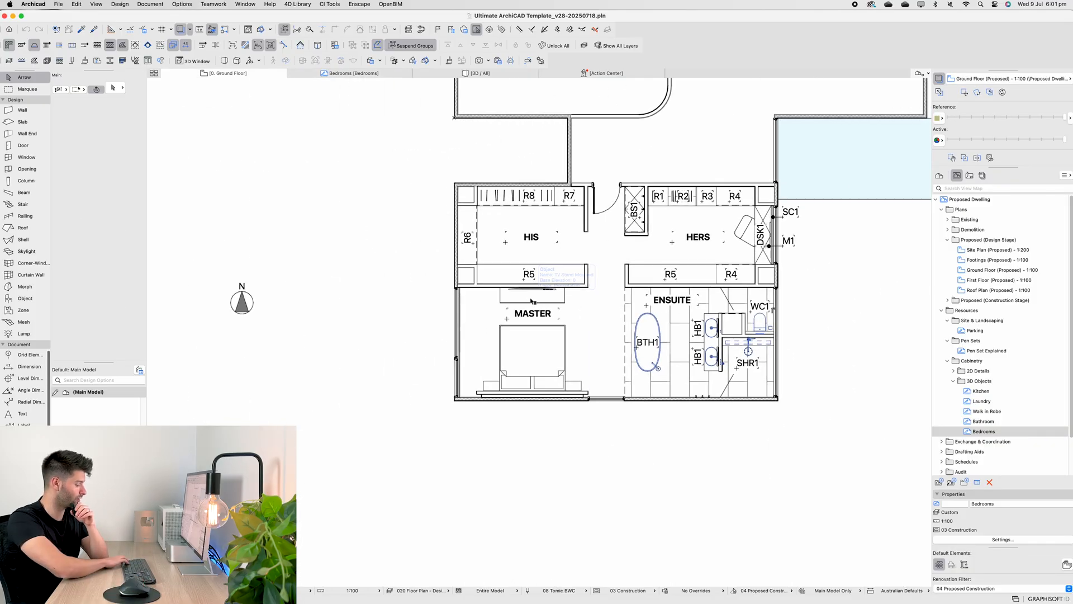
Step: Show the bedroom furniture in 3D and stop the artwork using a custom picture, then select the armchair
click(477, 74)
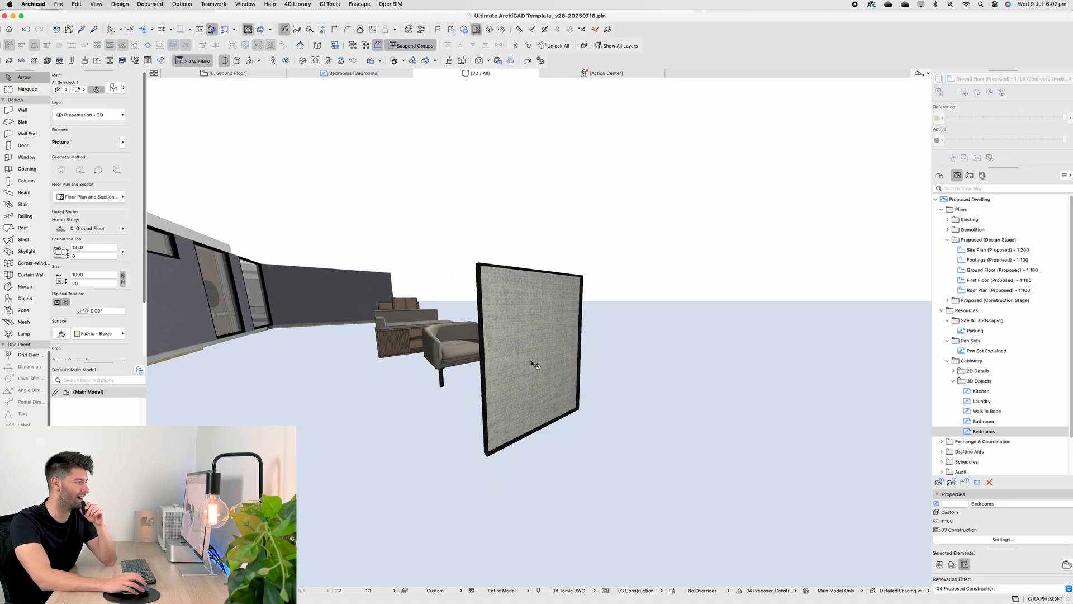
double_click(529, 356)
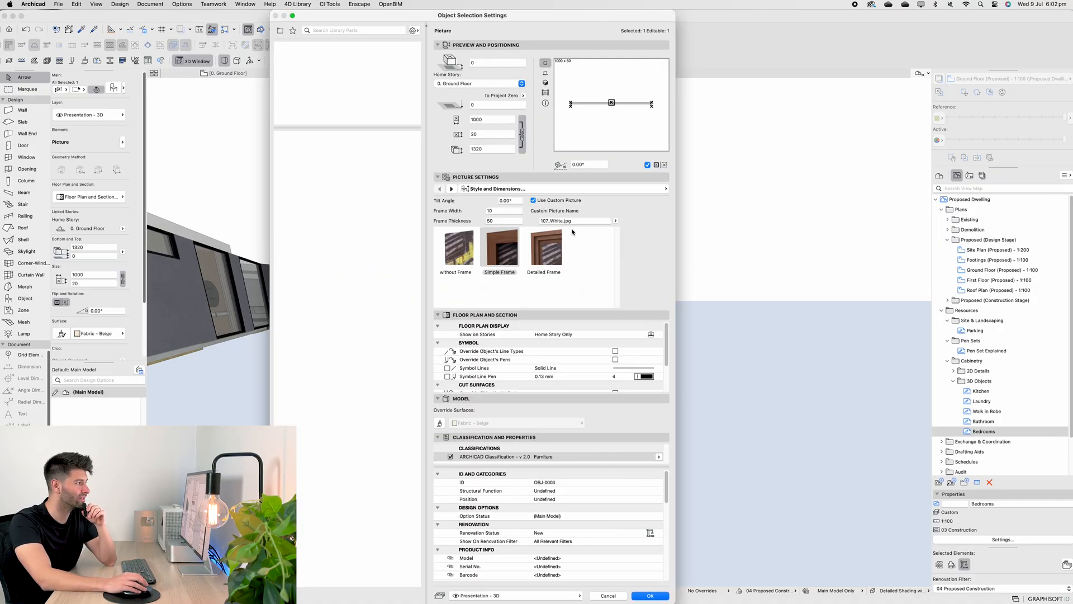
click(533, 200)
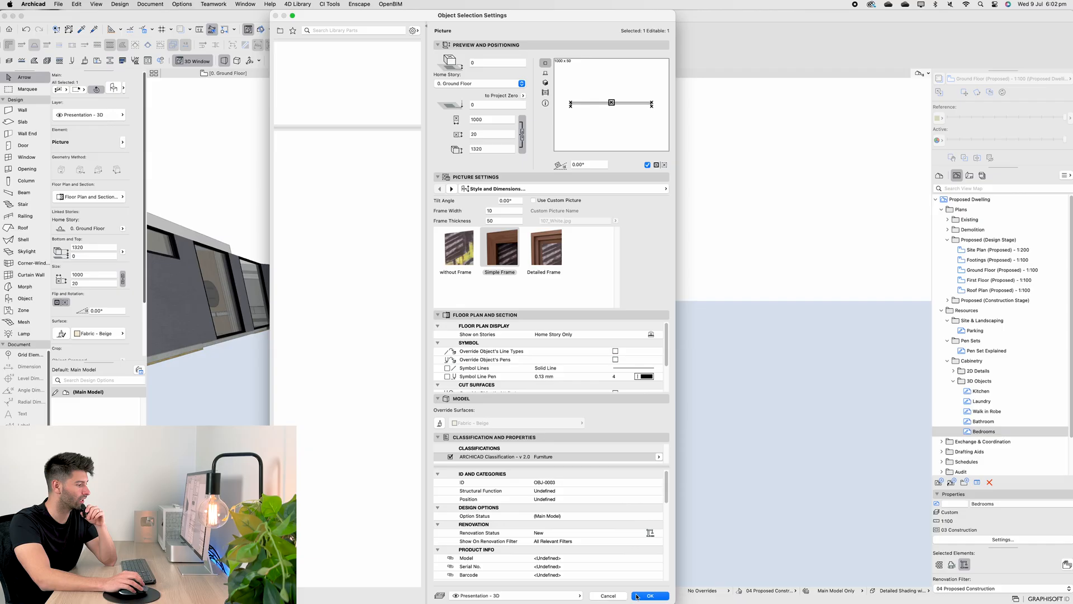
click(648, 594)
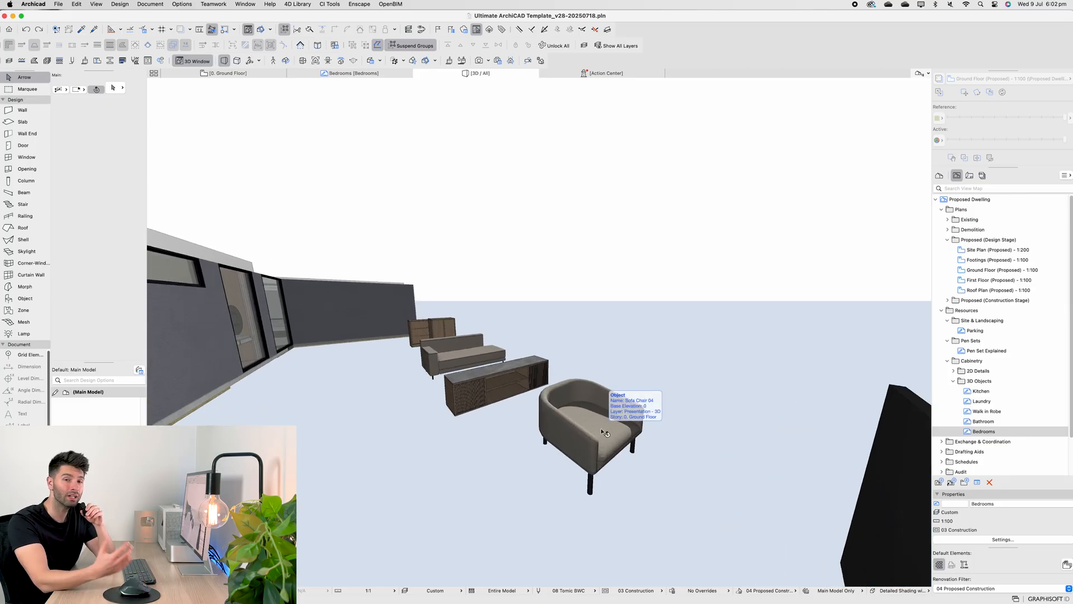
click(584, 432)
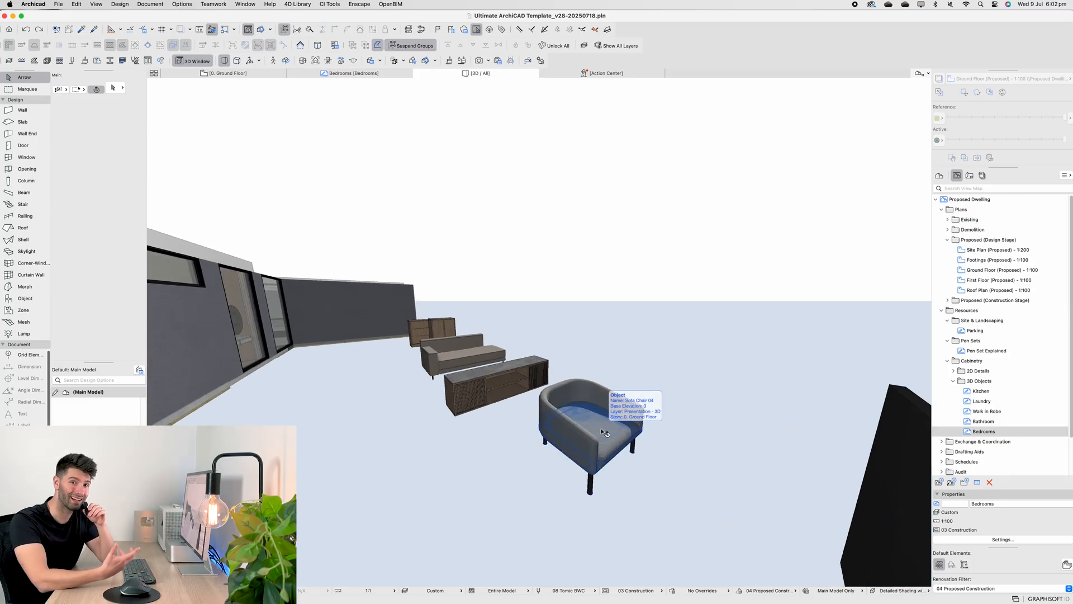
click(585, 438)
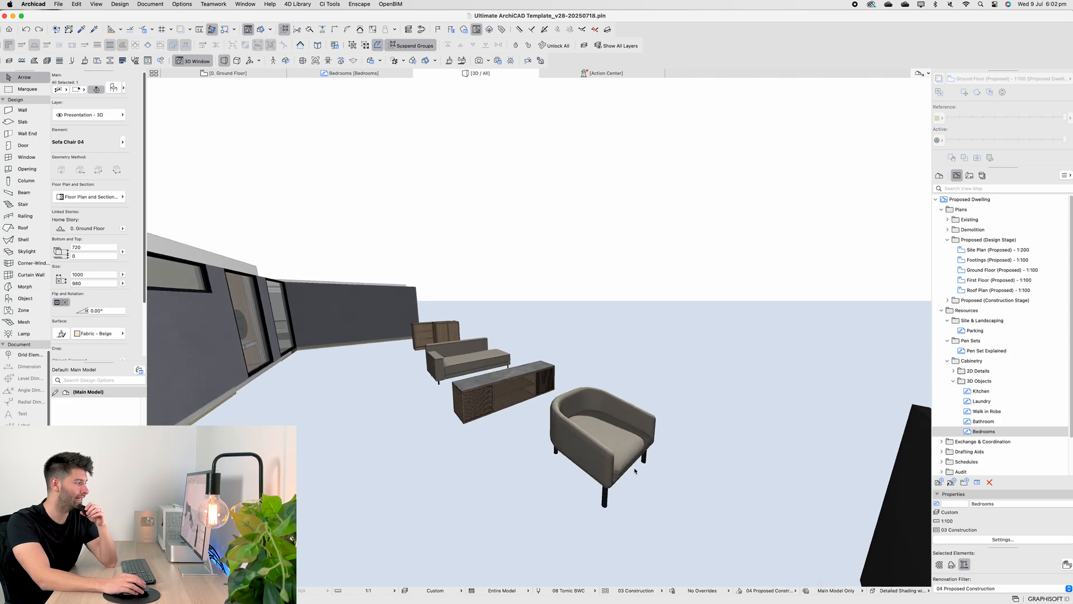
click(602, 445)
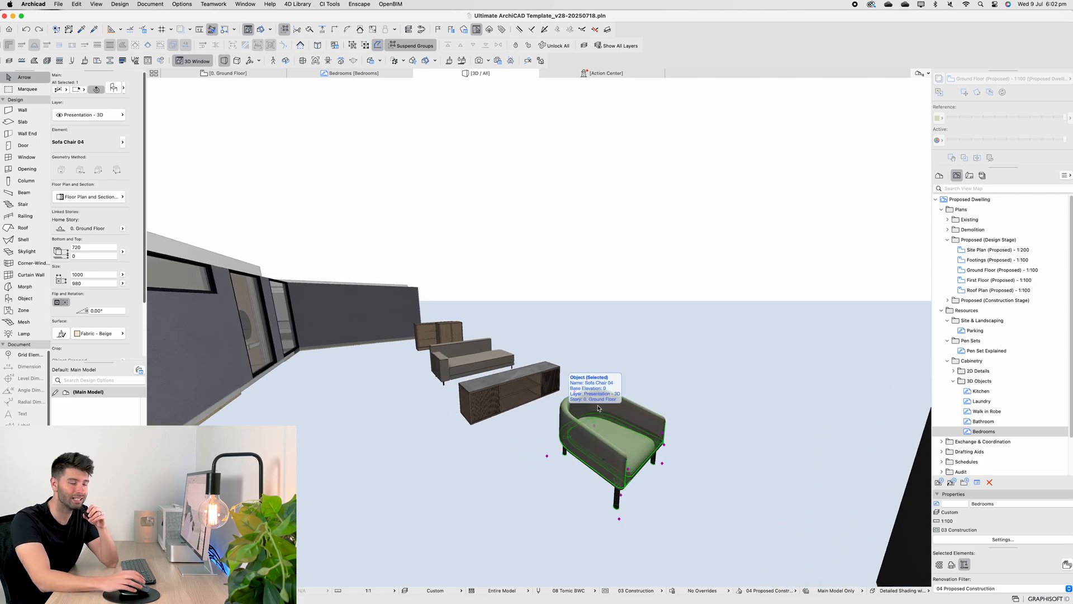
click(227, 73)
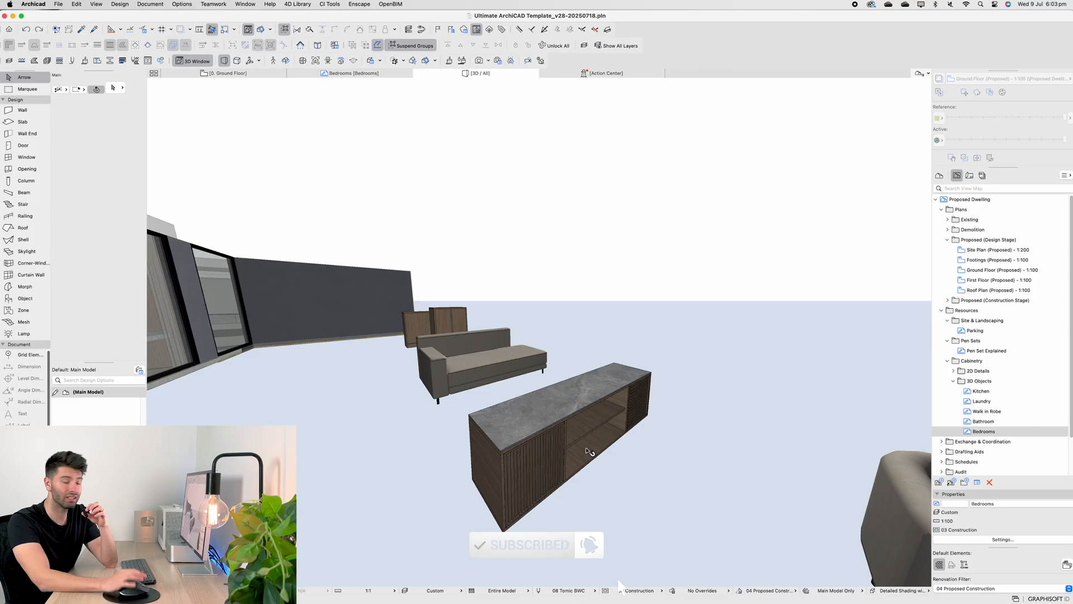
click(589, 452)
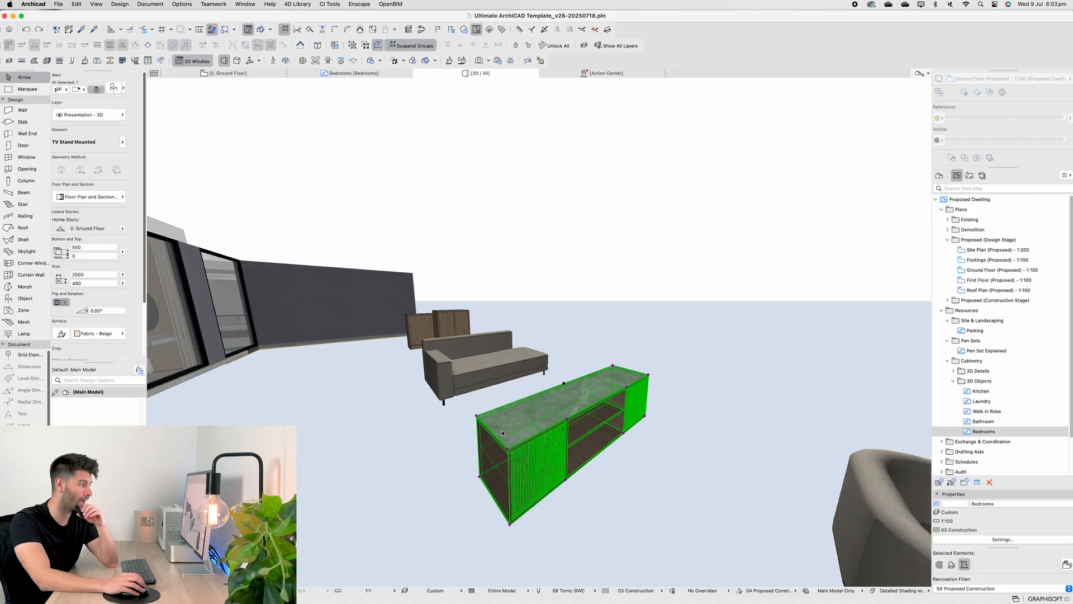
mouse_move(209, 291)
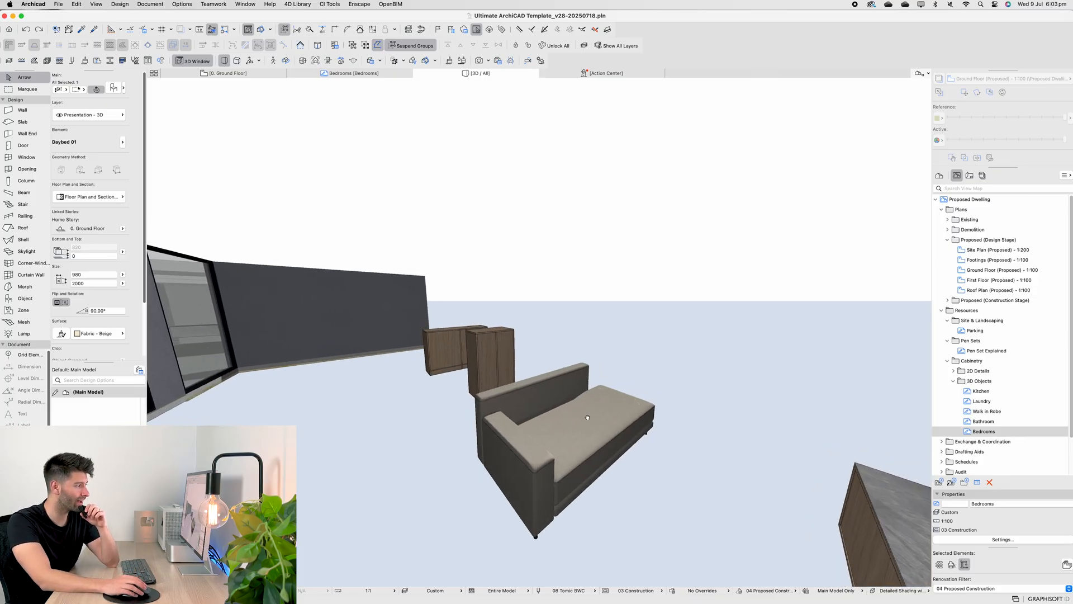
click(587, 417)
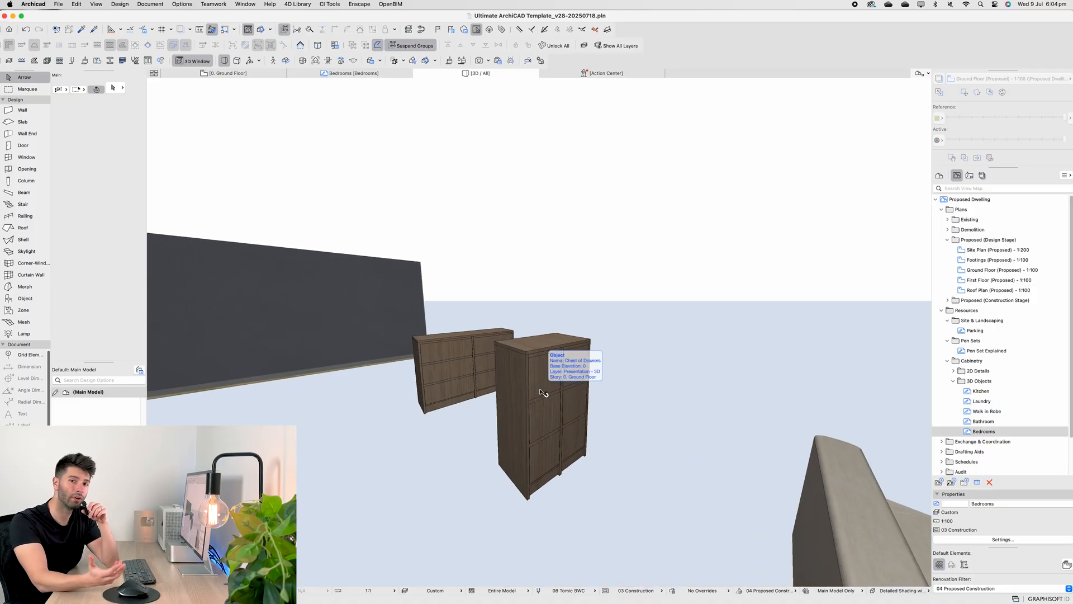
Step: Select and release the chest of drawers in 3D, then return to the Ground Floor plan
click(541, 410)
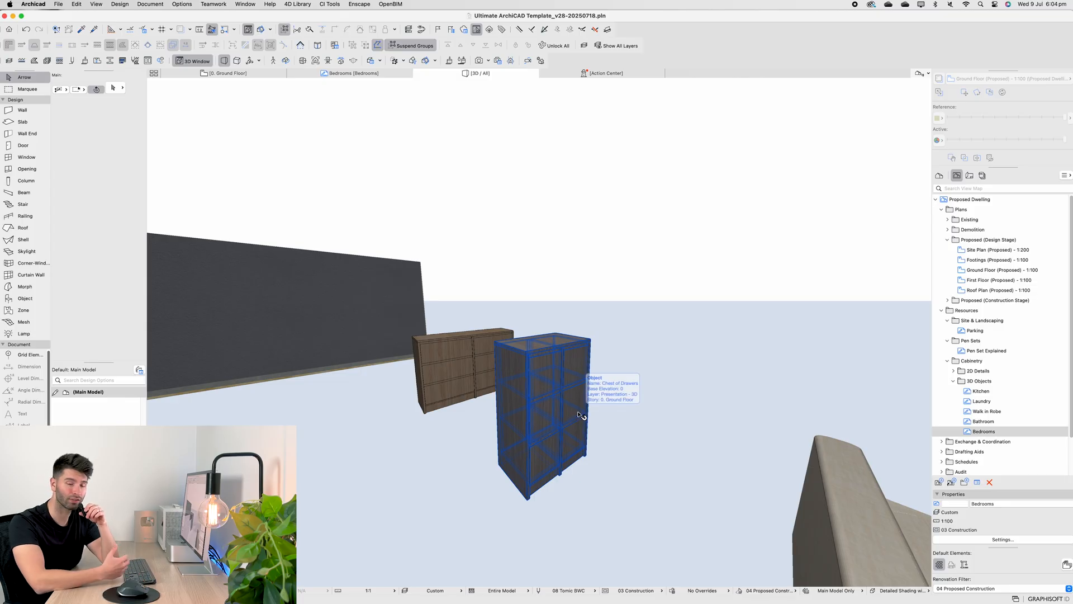
click(620, 407)
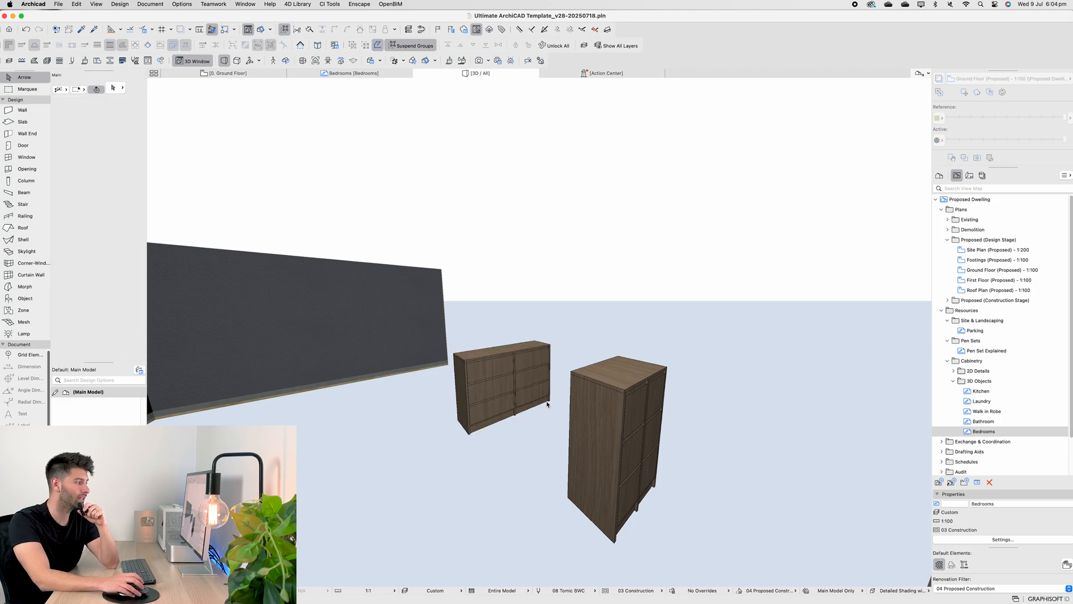
mouse_move(505, 438)
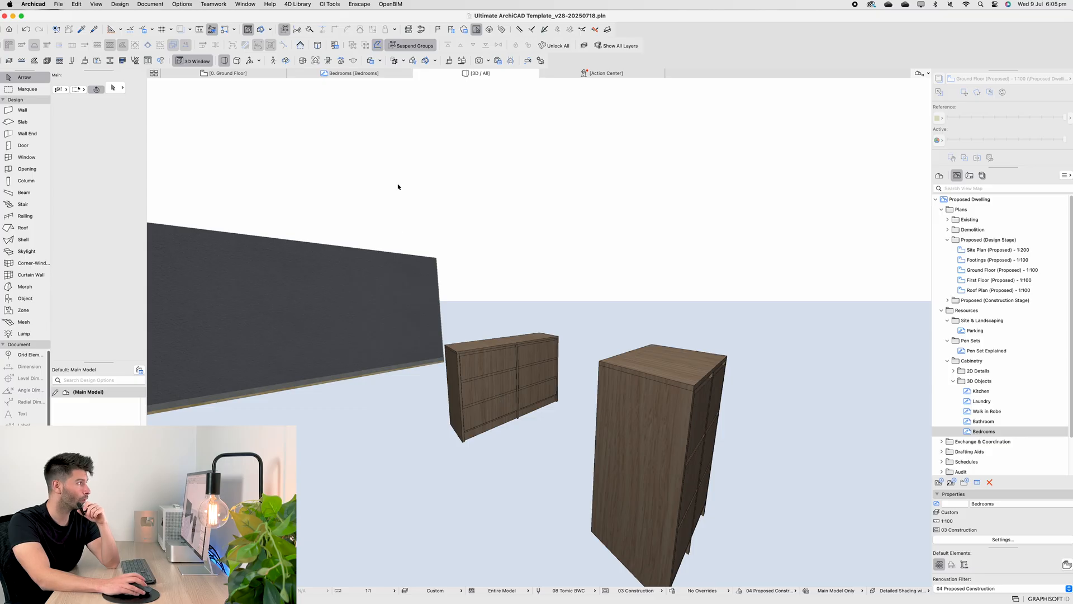
mouse_move(471, 198)
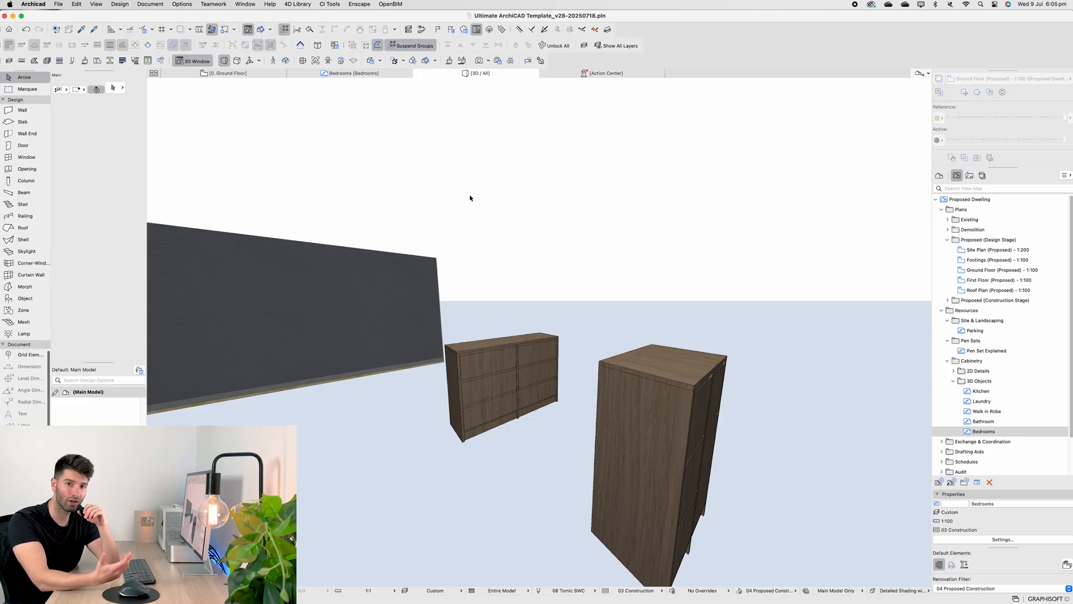
mouse_move(699, 422)
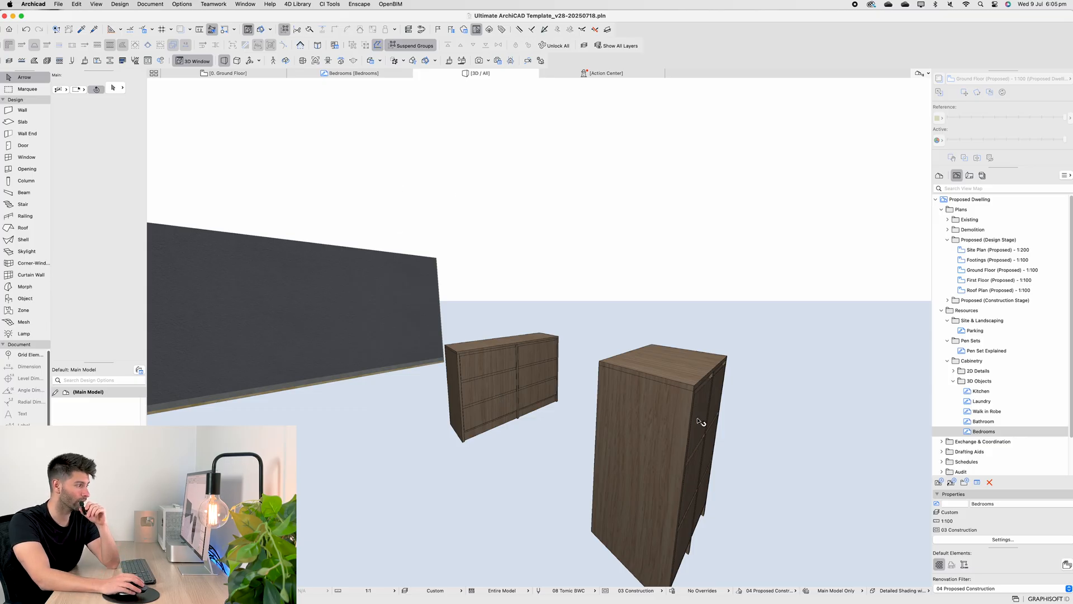
click(224, 74)
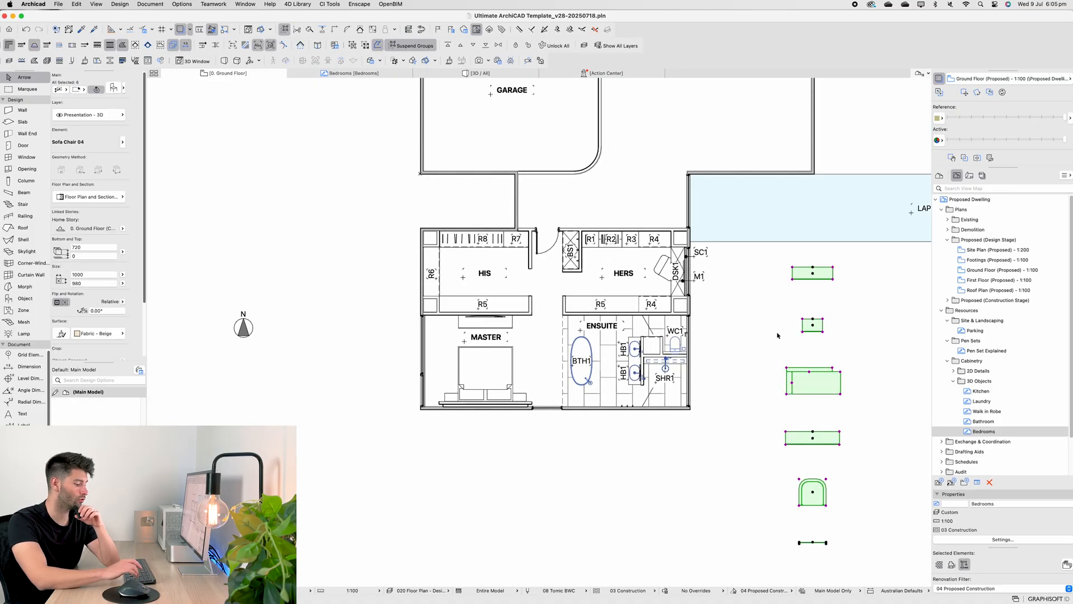
Step: On the Bedrooms sheet, review and close the settings of the flat panel TV and vertical blinds
click(351, 74)
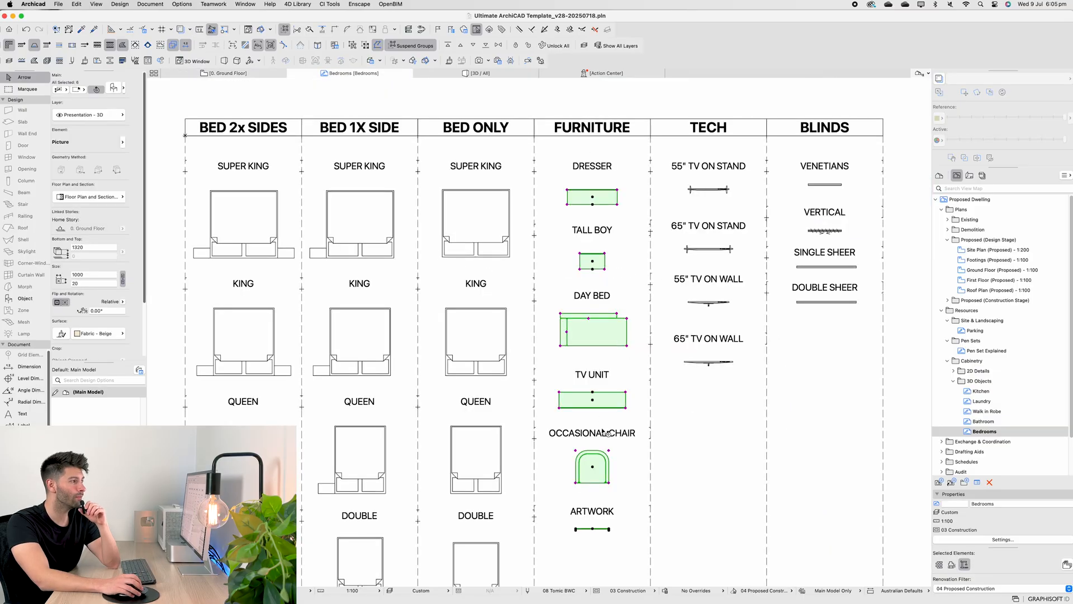
mouse_move(693, 353)
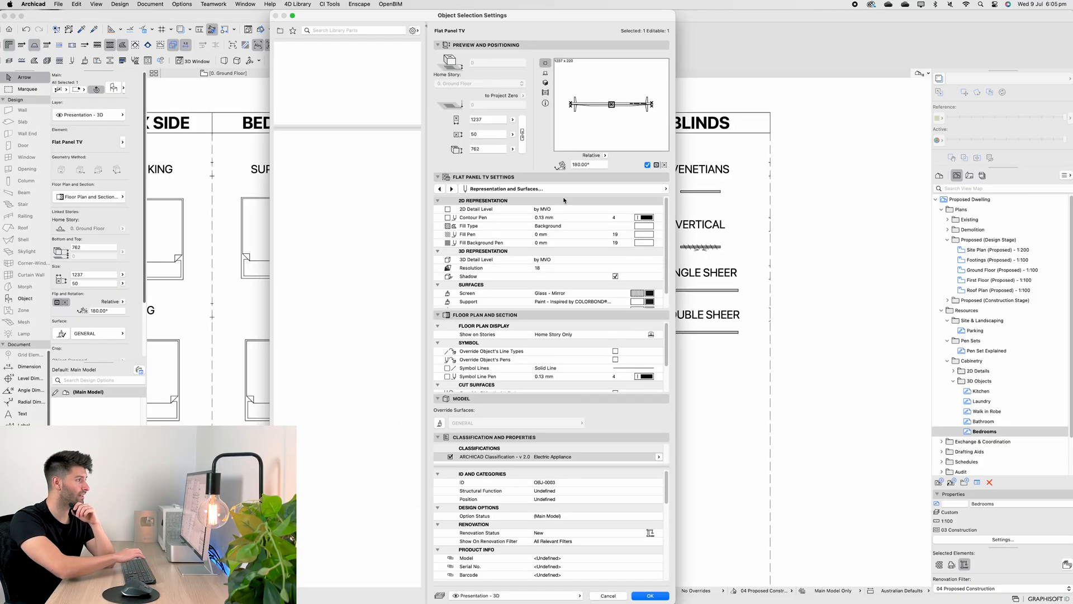
click(648, 596)
text(706)
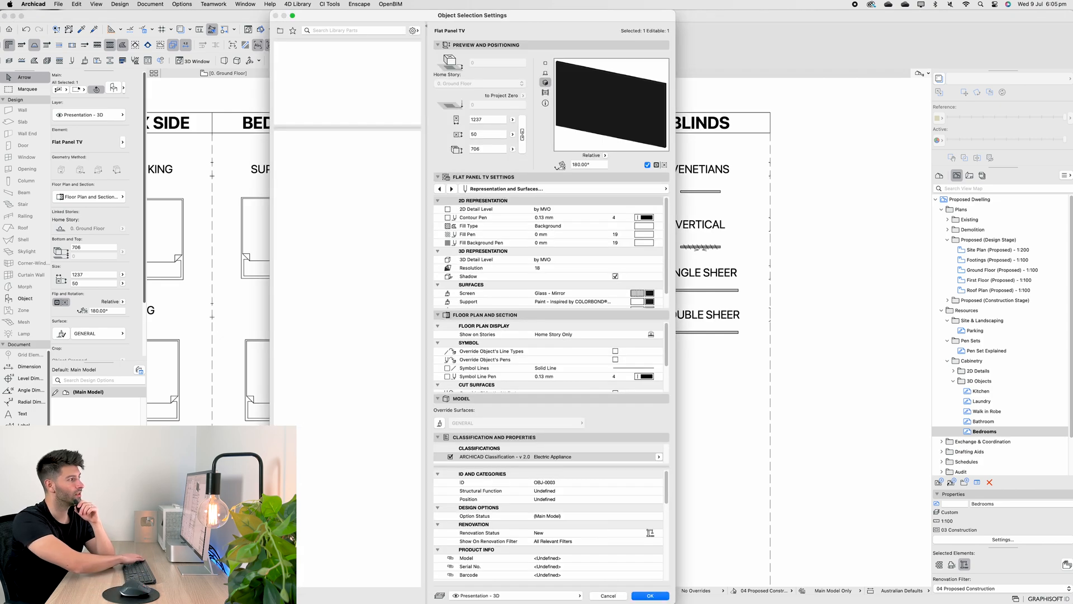
click(648, 596)
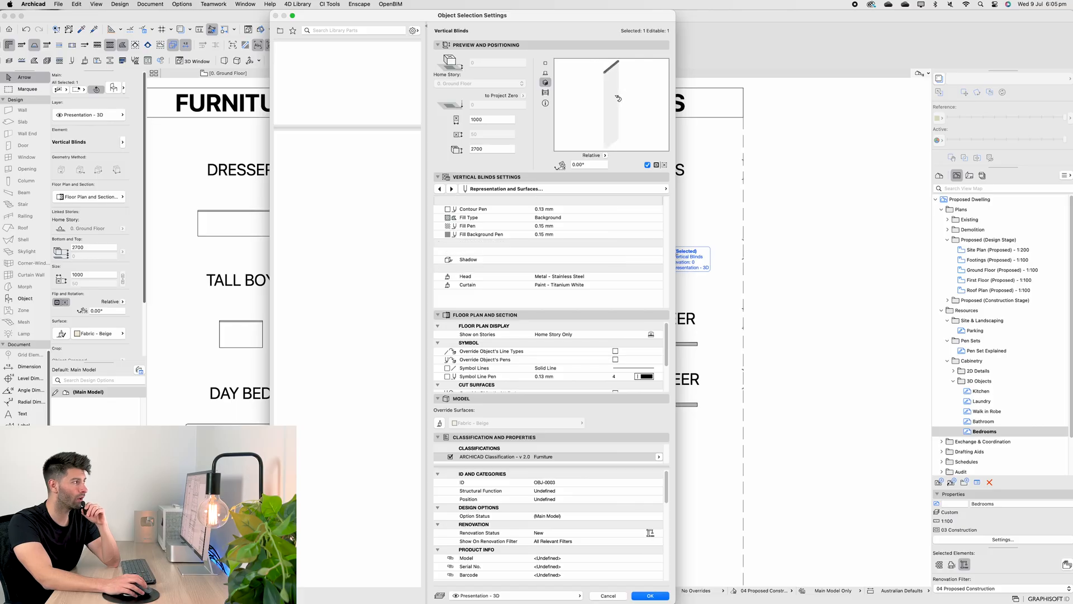
click(648, 594)
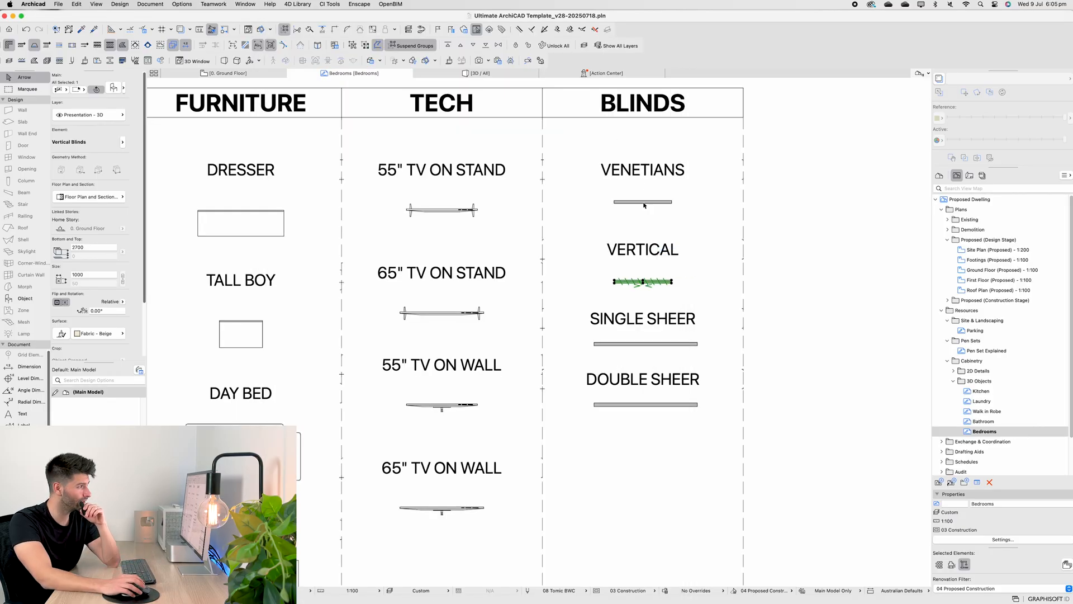
Step: Review and close the venetian blind's object settings
click(641, 202)
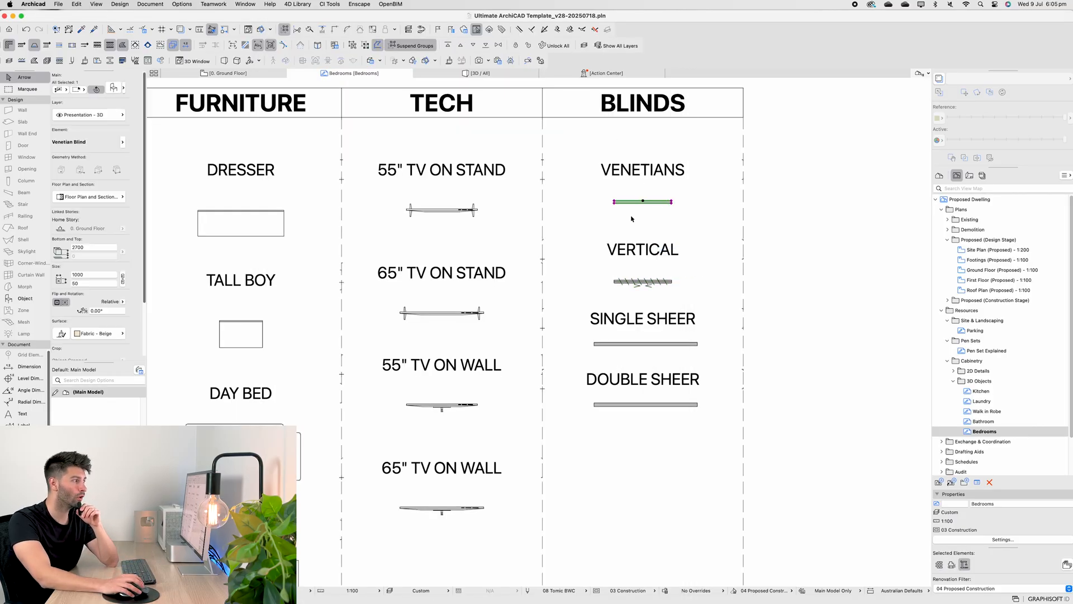
double_click(642, 200)
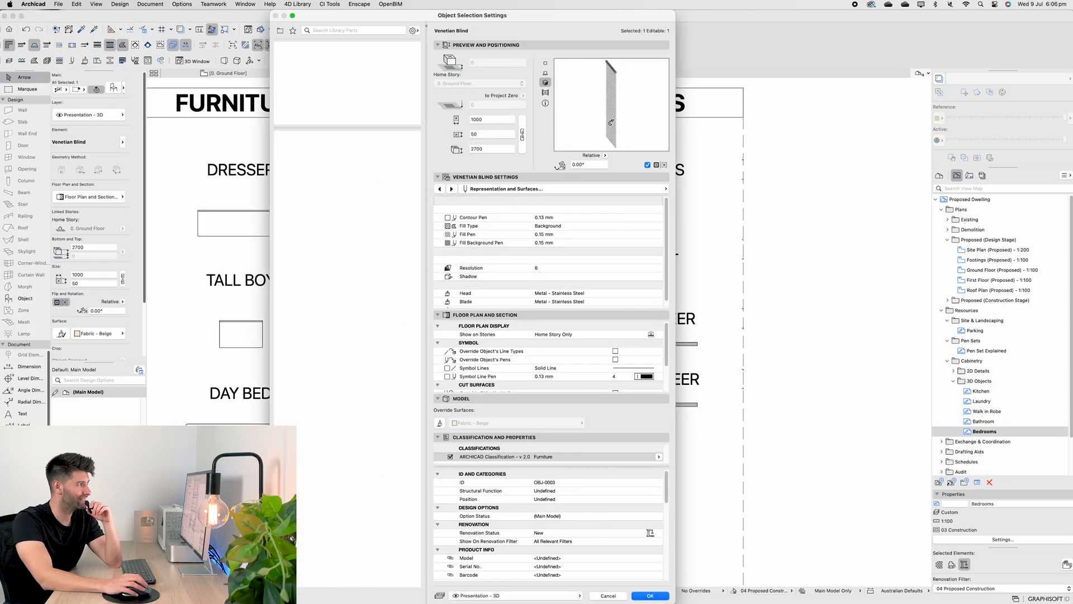
click(649, 595)
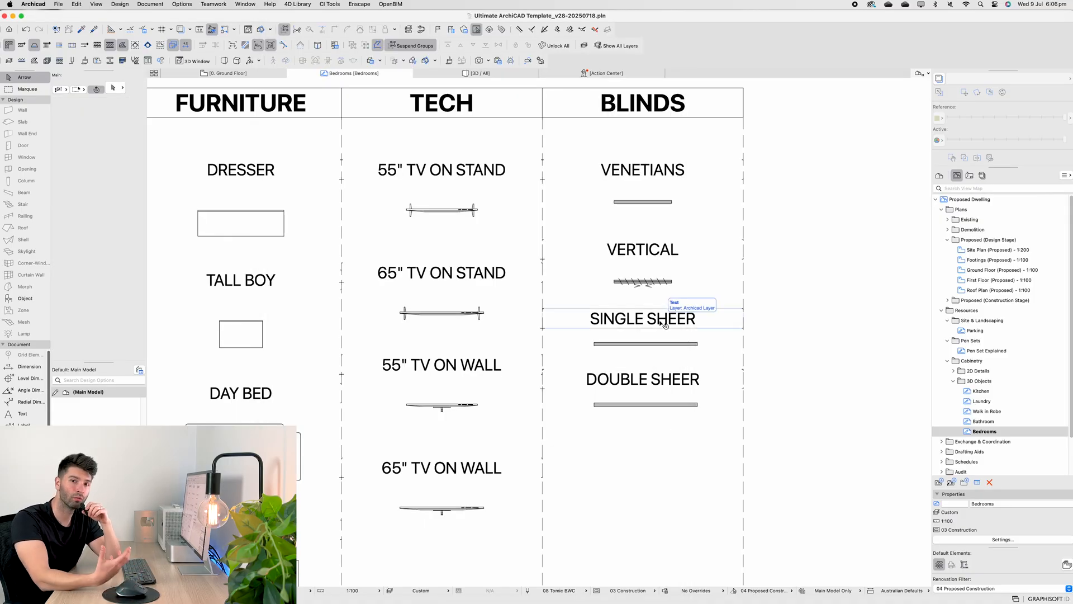
mouse_move(665, 444)
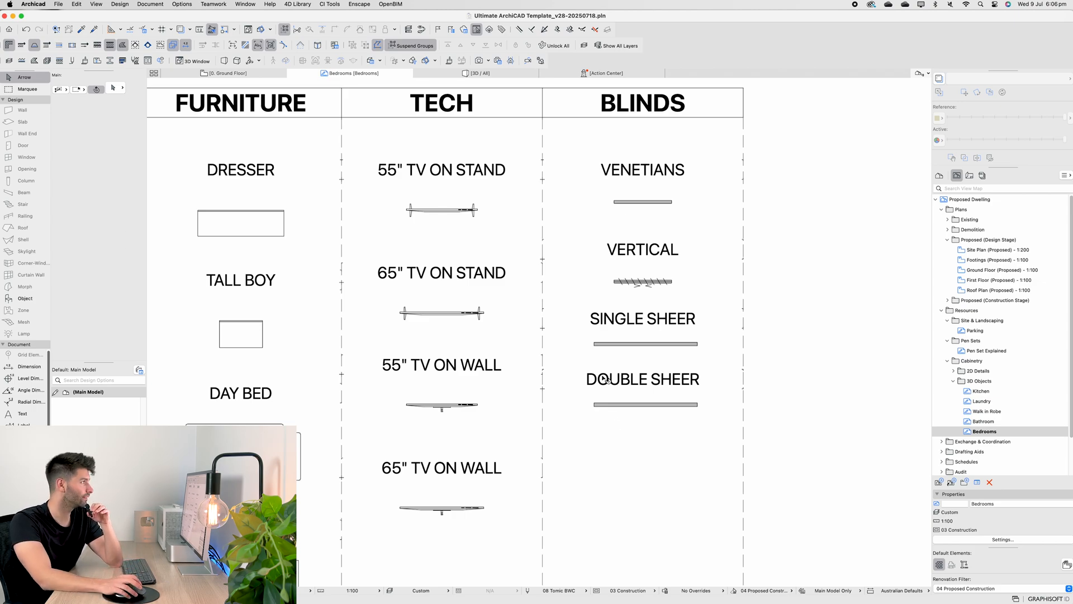
Step: Return to the 3D / All window, which frames the edge of the dark wall panel
click(478, 74)
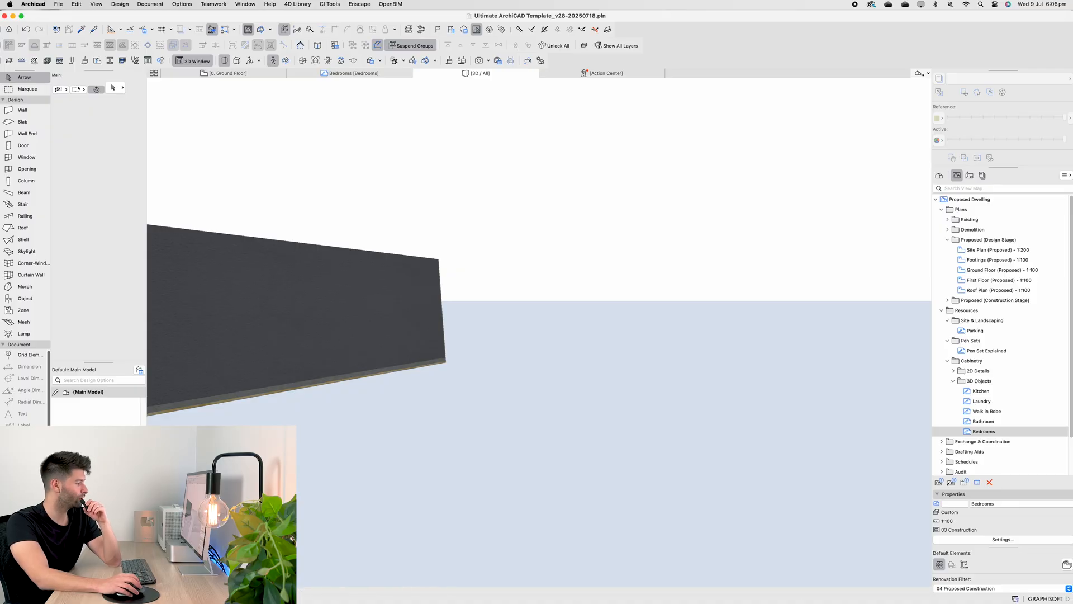